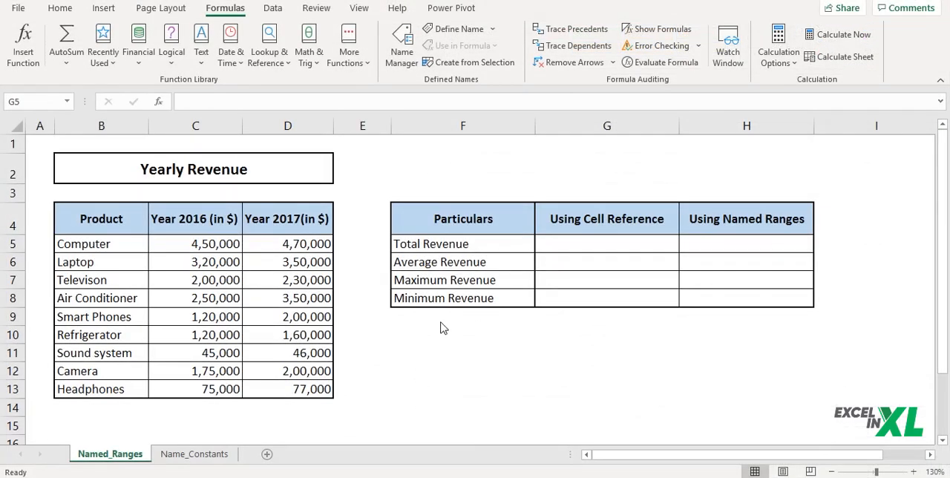
pyautogui.moveTo(412, 332)
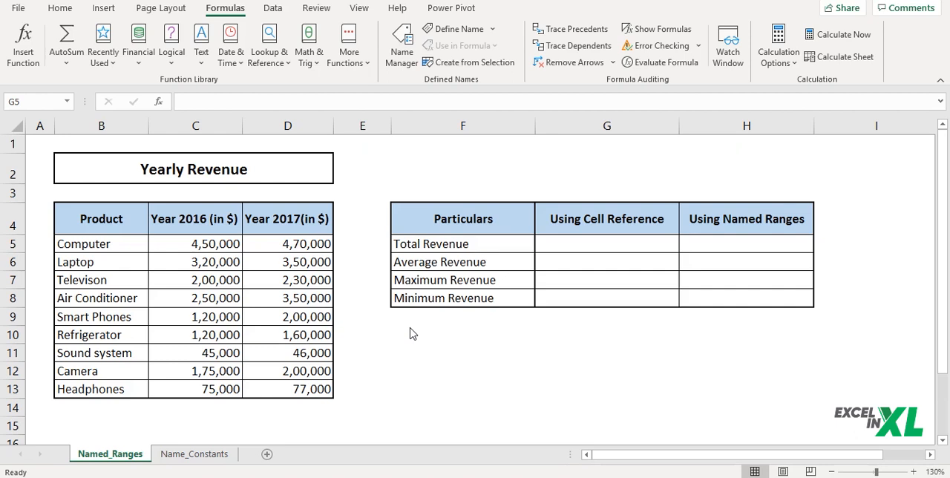
pyautogui.moveTo(136, 225)
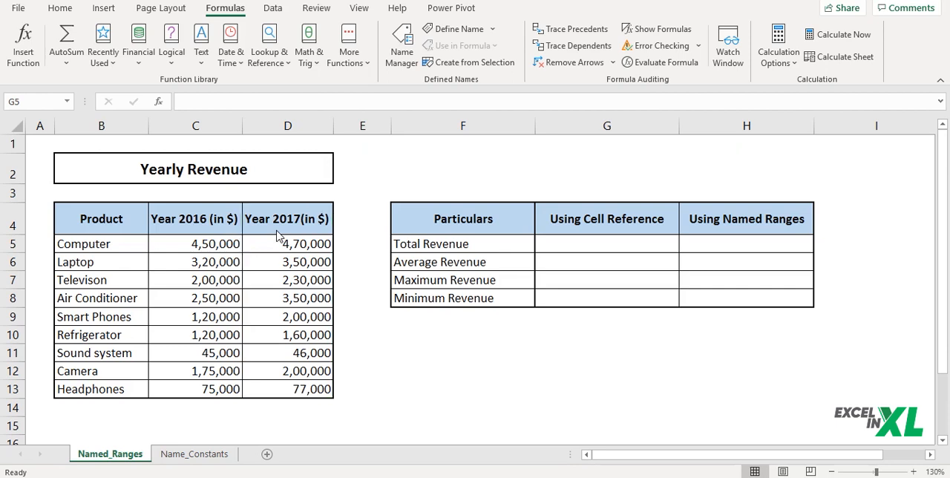
pyautogui.moveTo(523, 243)
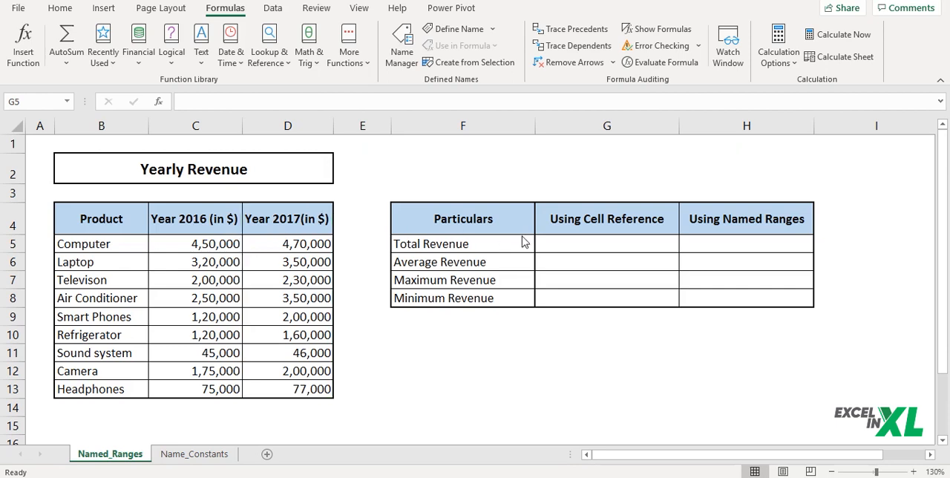
pyautogui.moveTo(525, 308)
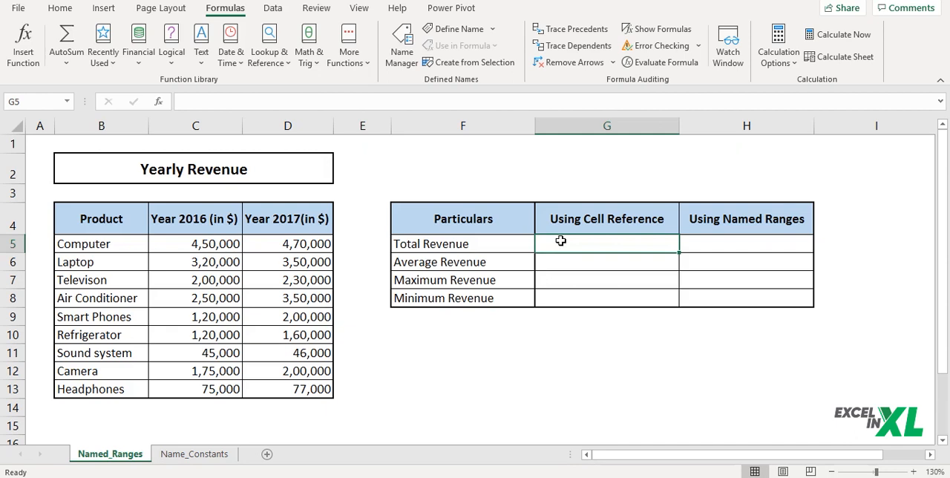
# - Compute the 2016 total 17,55,000 and average 1,95,000 with SUM and AVERAGE over C5:C13
pyautogui.write('=')
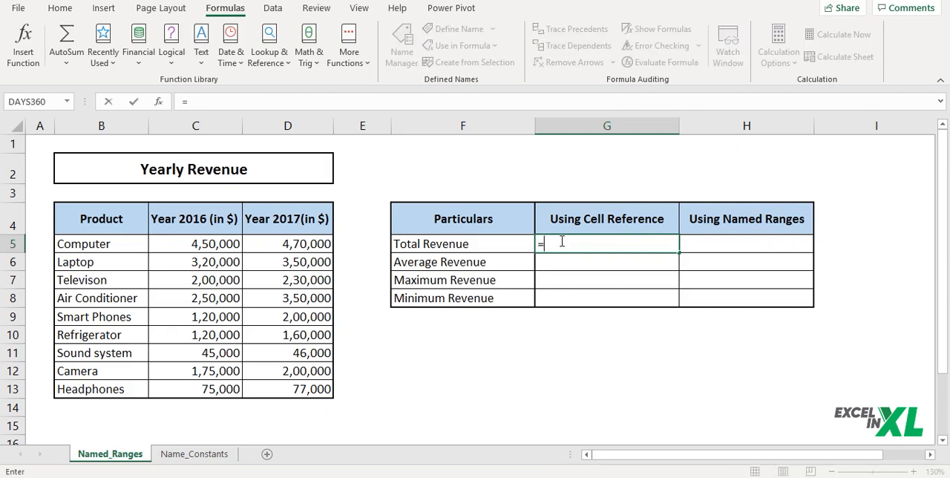
pyautogui.write('SUM(')
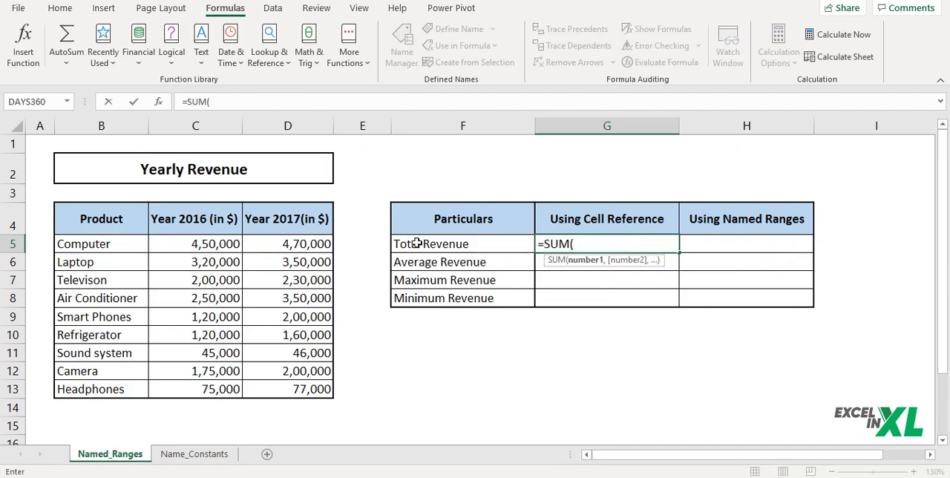
pyautogui.moveTo(196, 243); pyautogui.dragTo(195, 389)
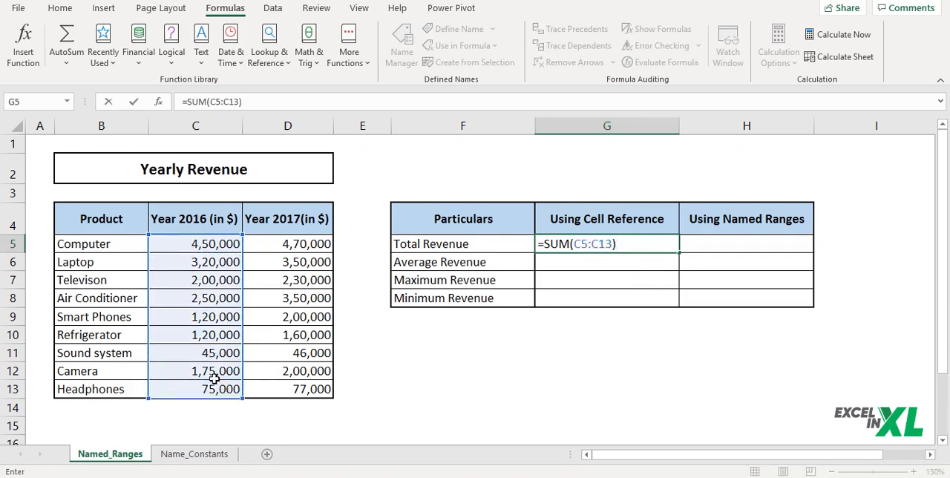
pyautogui.press('Return')
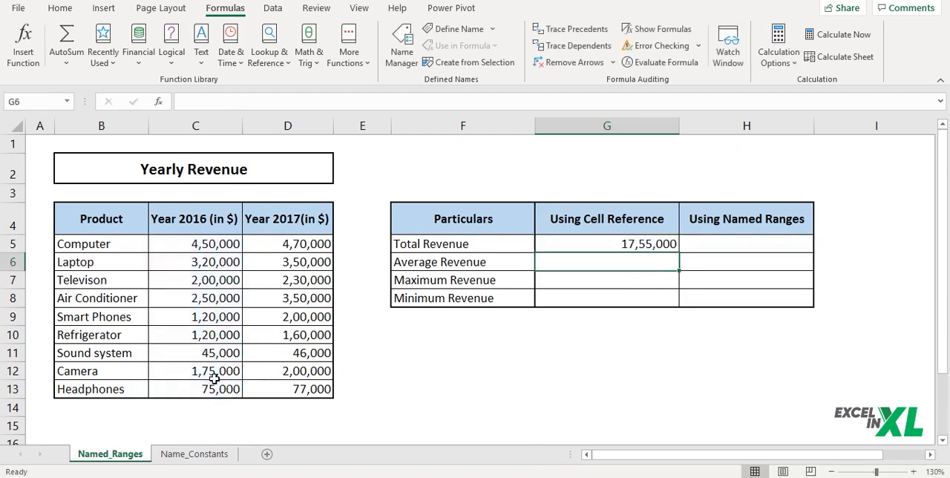
pyautogui.write('=av')
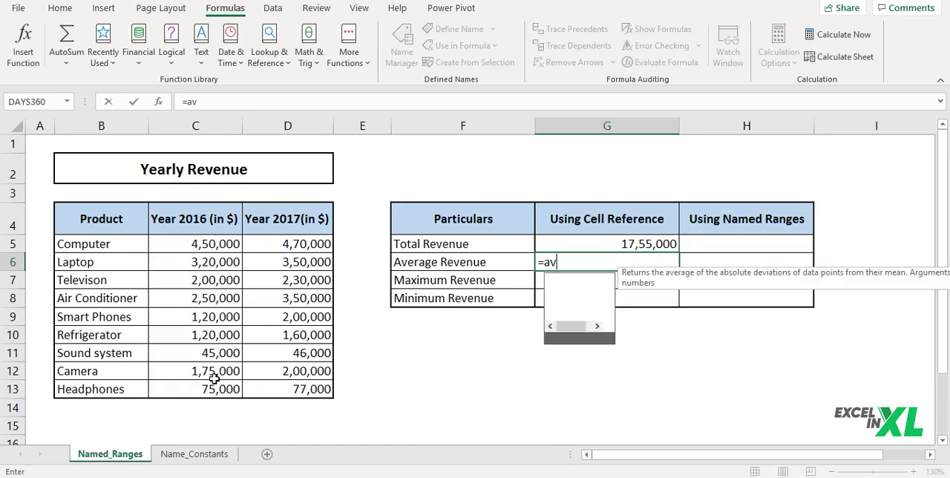
pyautogui.write('e')
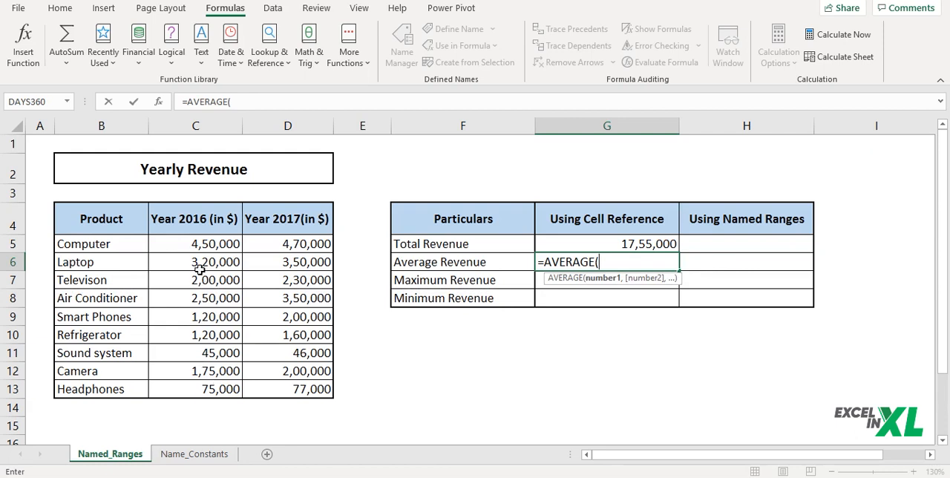
pyautogui.moveTo(196, 244); pyautogui.dragTo(196, 389)
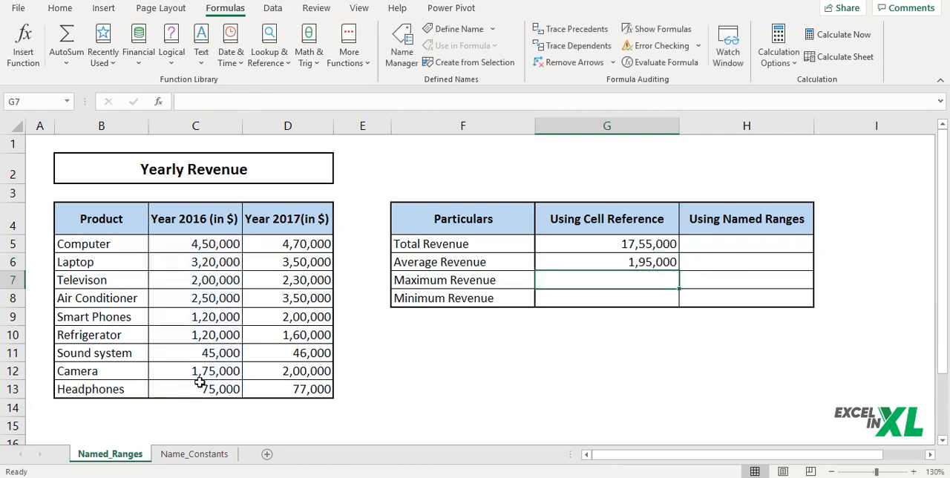
# - Compute the 2016 maximum 4,50,000 and minimum 45,000 with MAX and MIN over C5:C13
pyautogui.write('=ma')
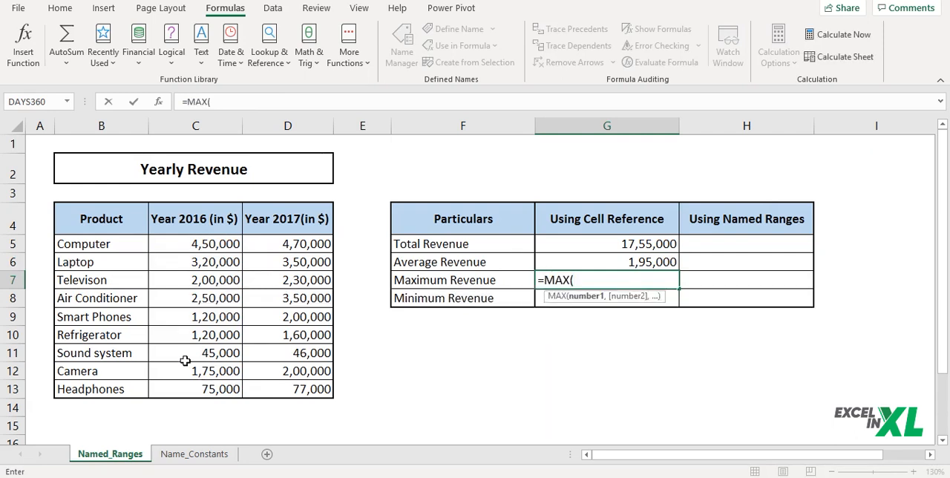
pyautogui.moveTo(196, 244); pyautogui.dragTo(196, 388)
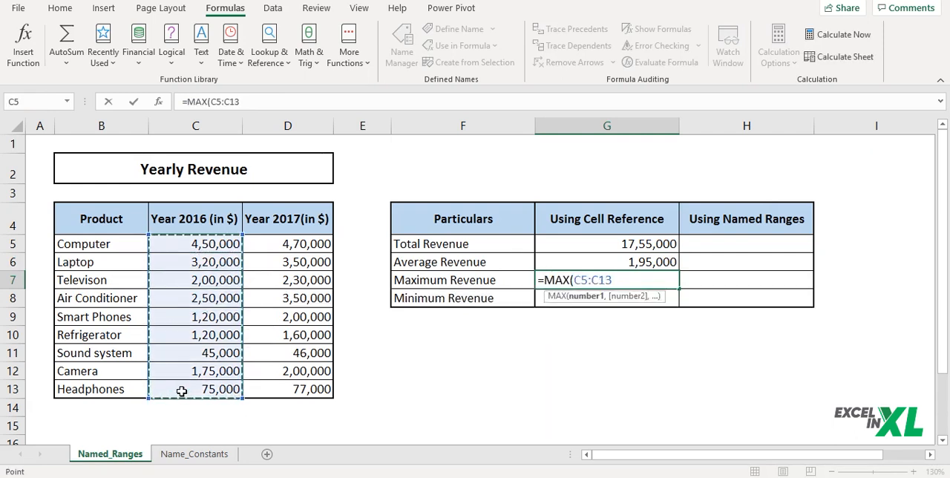
pyautogui.press('Return')
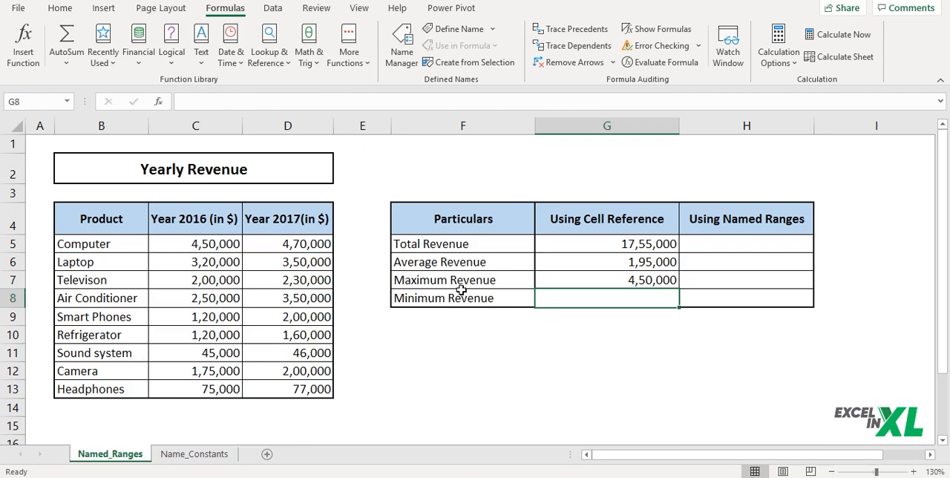
pyautogui.write('=')
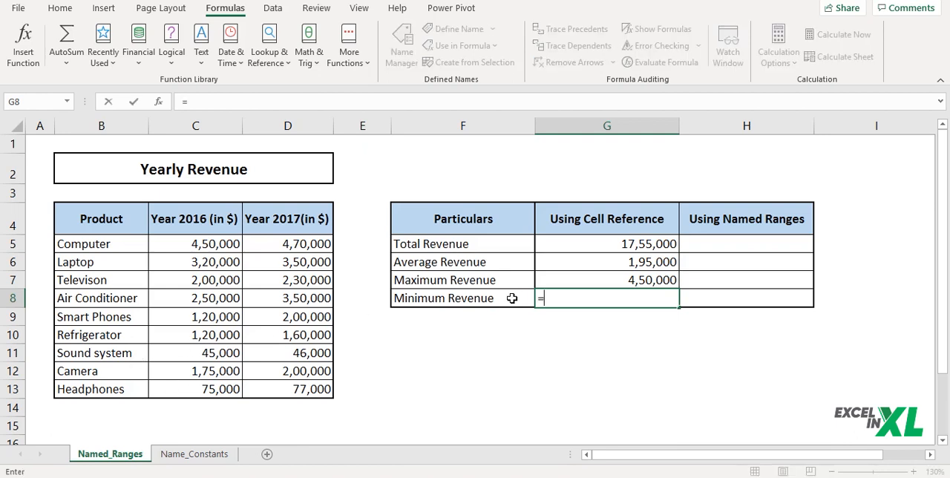
pyautogui.write('MIN(')
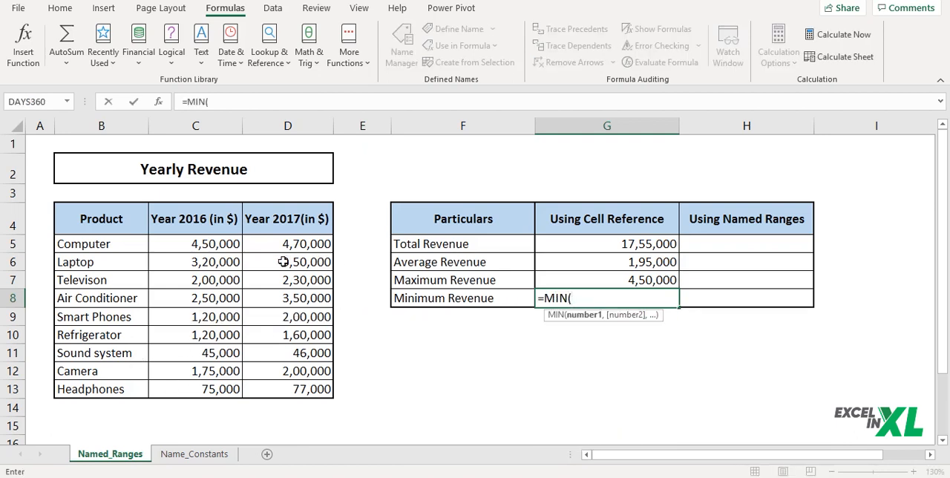
pyautogui.moveTo(196, 243); pyautogui.dragTo(195, 389)
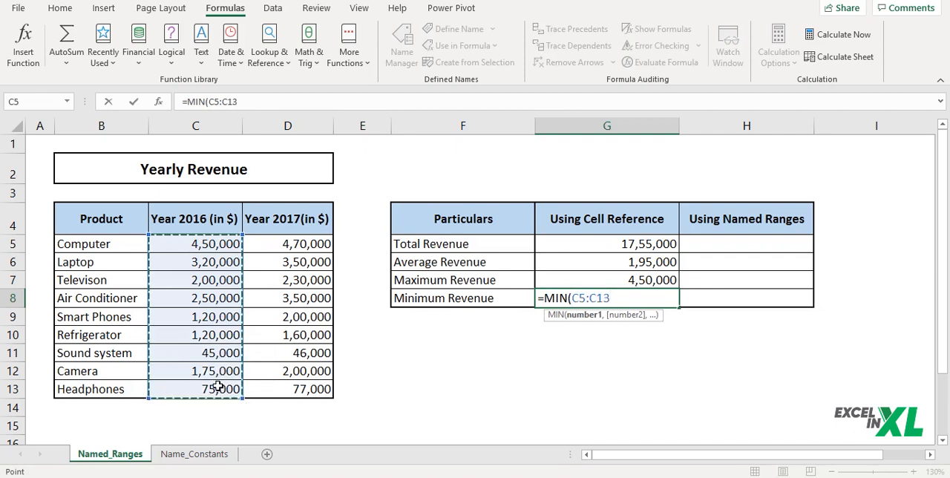
pyautogui.press('Return')
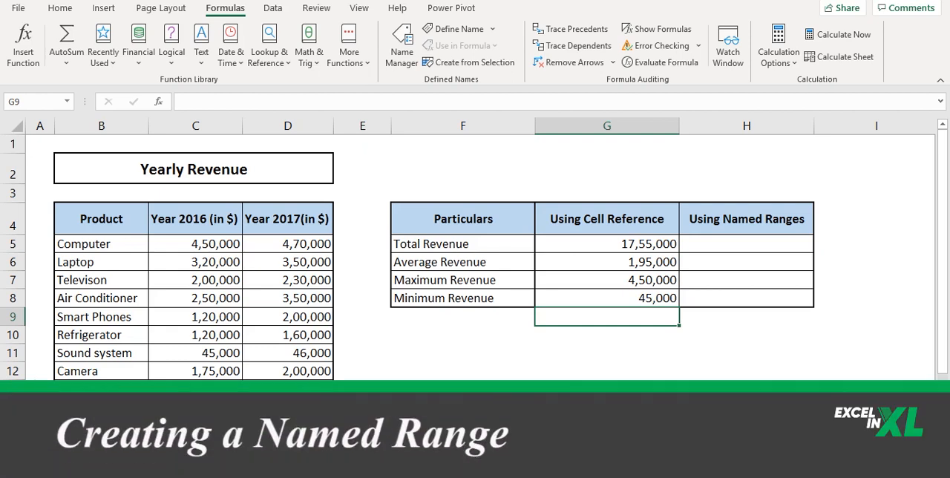
pyautogui.moveTo(338, 362)
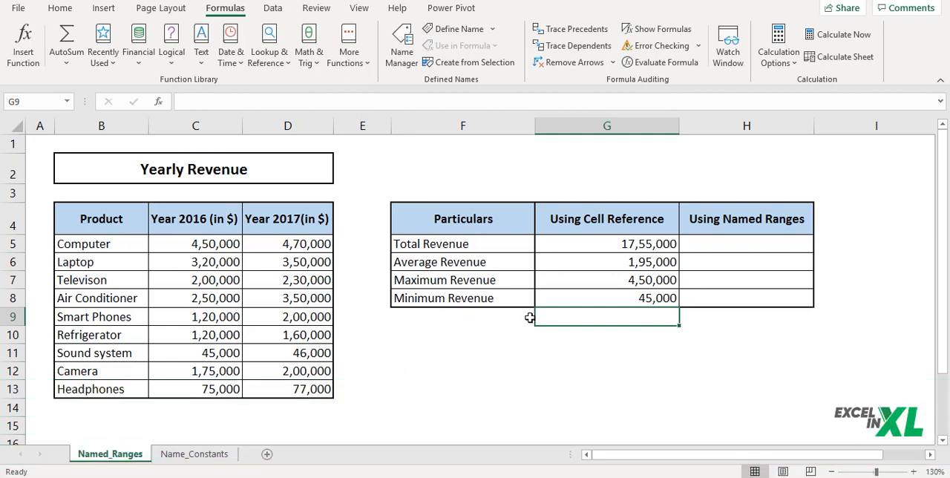
pyautogui.moveTo(205, 229)
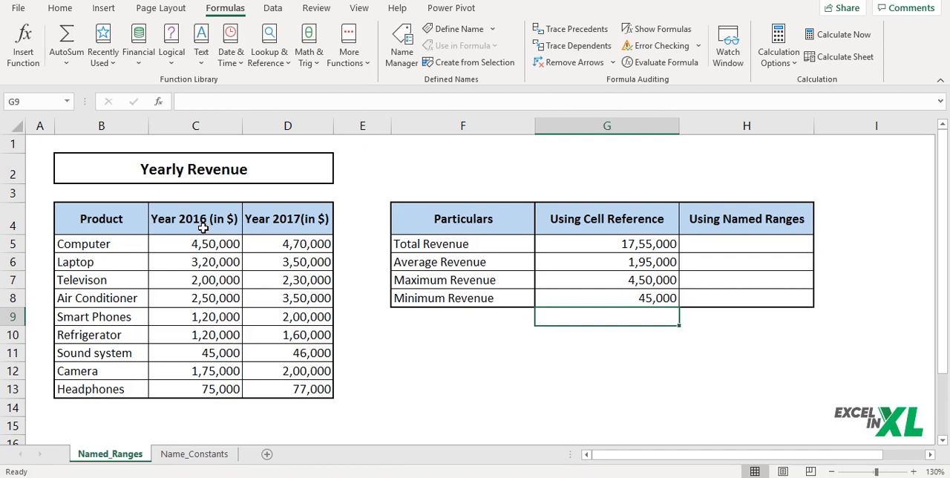
# - Select the 2016 revenue figures C5:C13 and name them Revenue_2016 in the Name Box
pyautogui.click(196, 243)
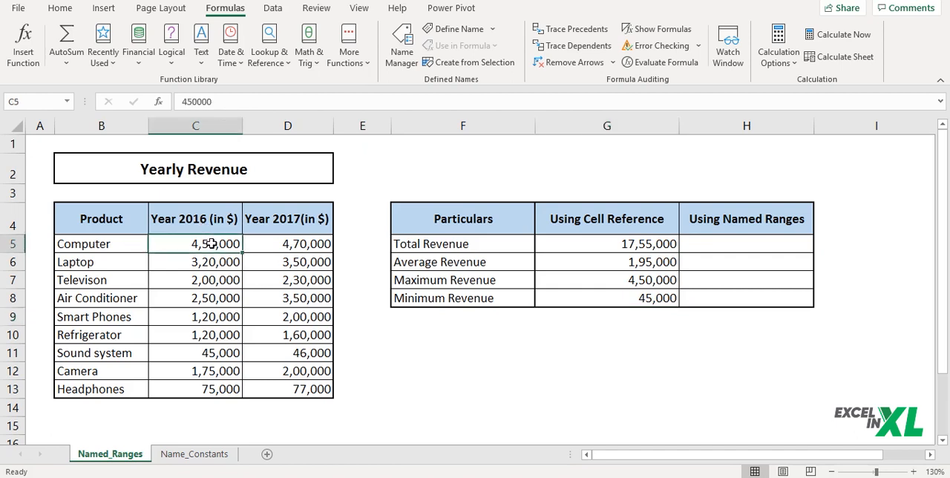
pyautogui.moveTo(196, 243); pyautogui.dragTo(195, 296)
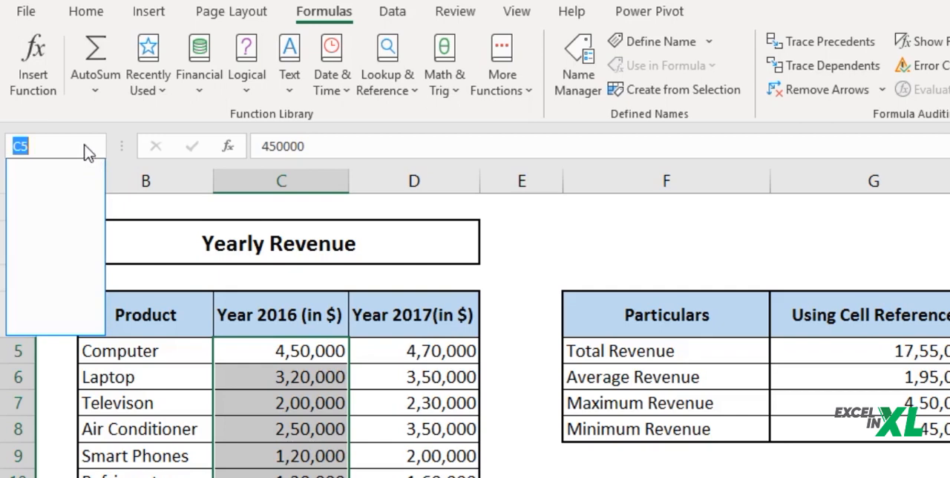
pyautogui.write('Re')
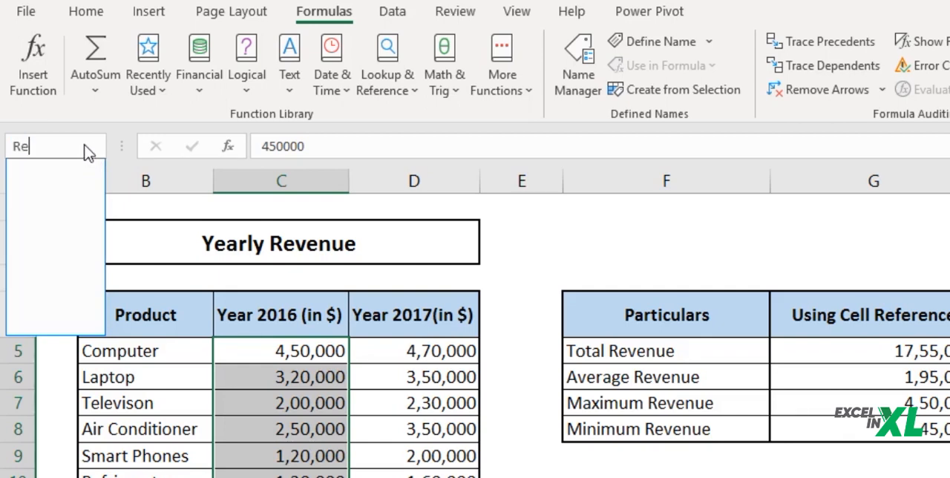
pyautogui.write('venue_201')
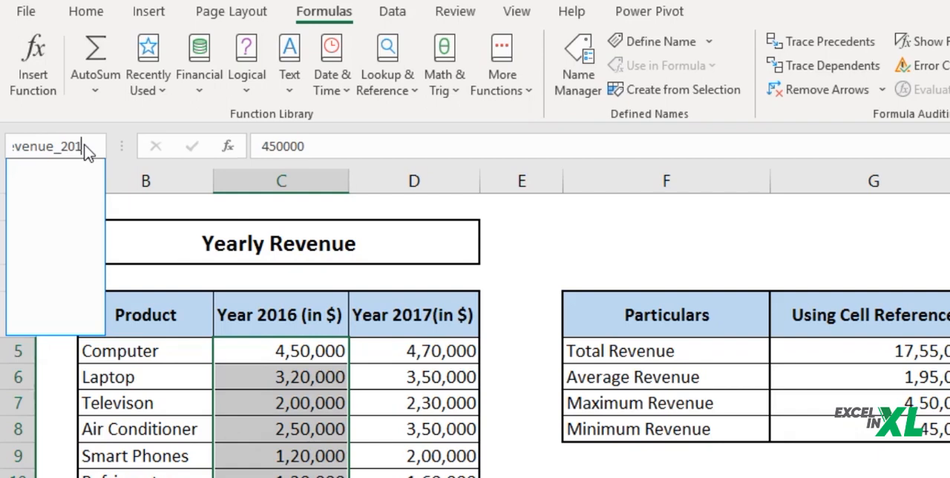
pyautogui.write('6')
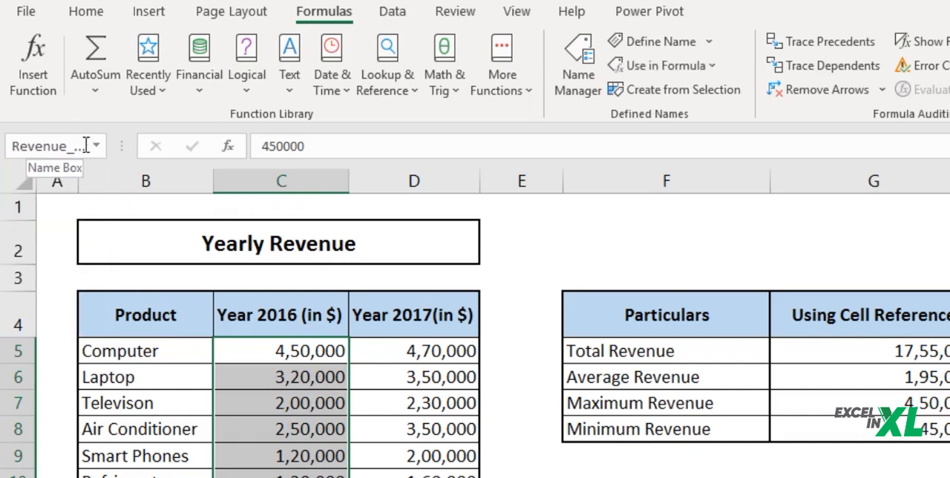
pyautogui.moveTo(103, 156)
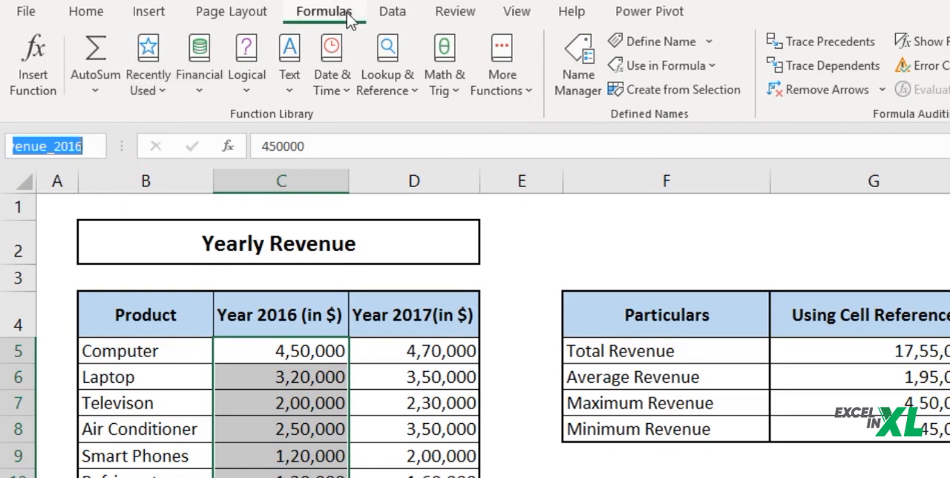
pyautogui.moveTo(534, 59)
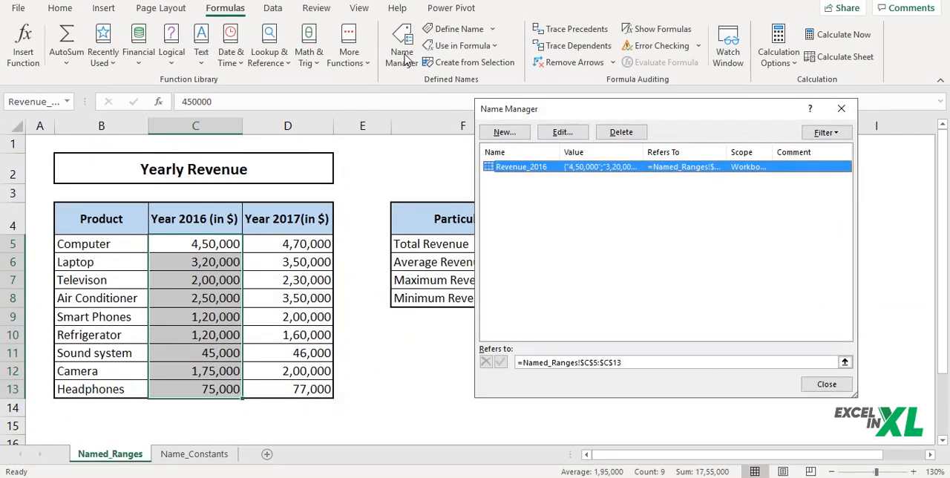
pyautogui.moveTo(573, 112)
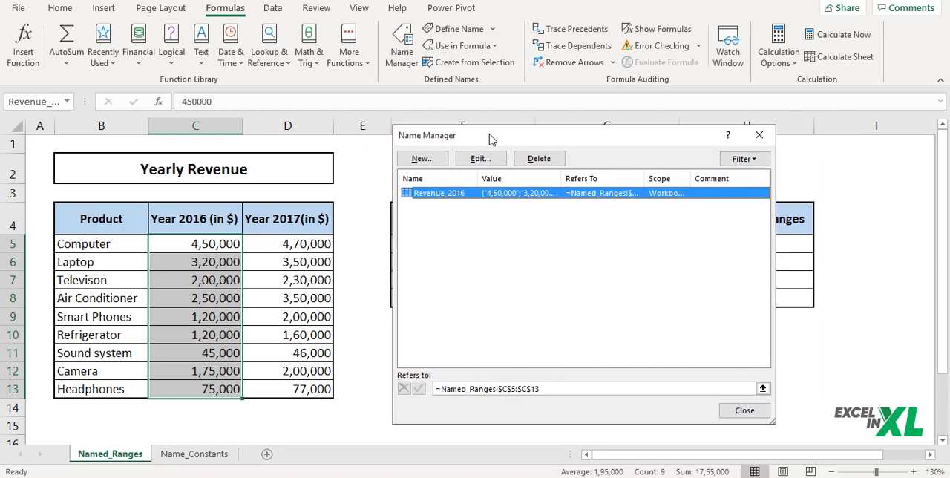
pyautogui.moveTo(421, 157)
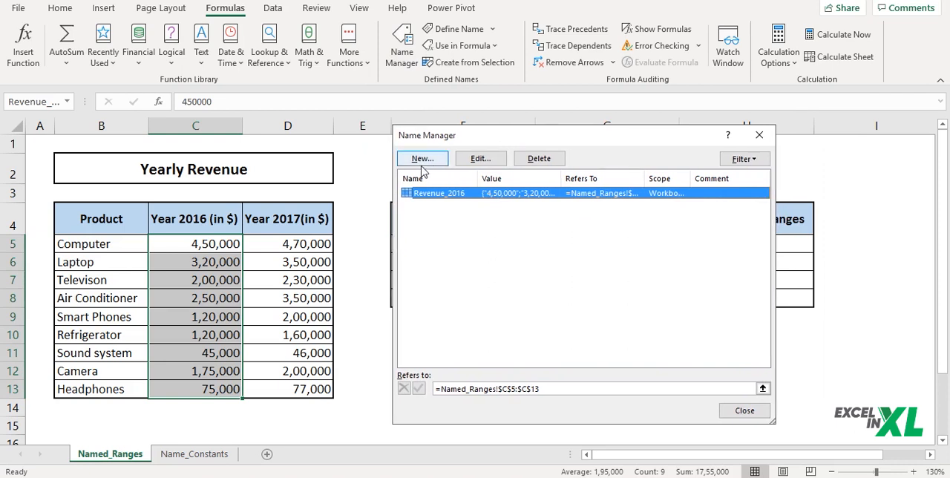
pyautogui.moveTo(539, 158)
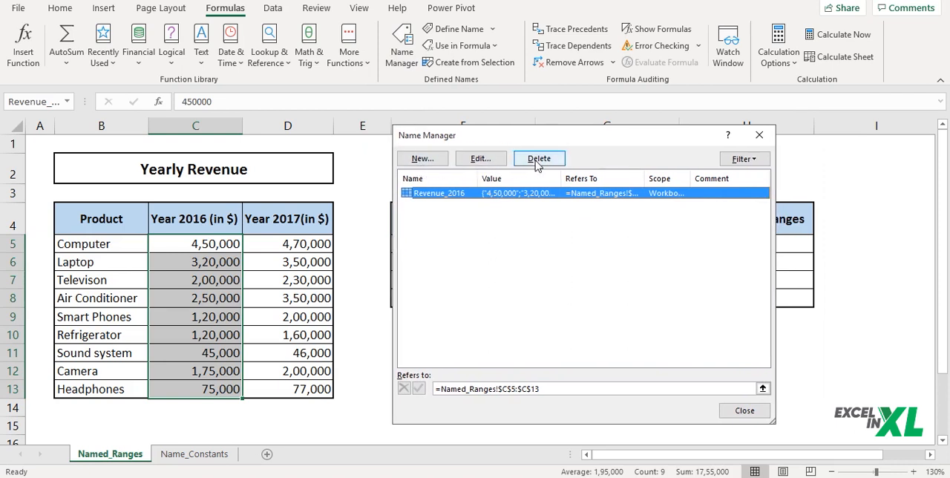
pyautogui.moveTo(422, 158)
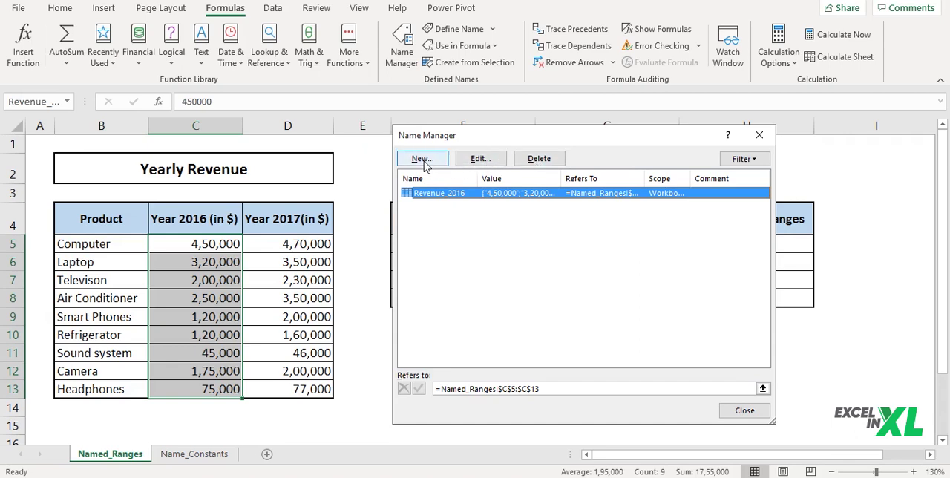
# - Start a new name in Name Manager, cancel it and close, leaving Revenue_2016 the only name
pyautogui.click(421, 157)
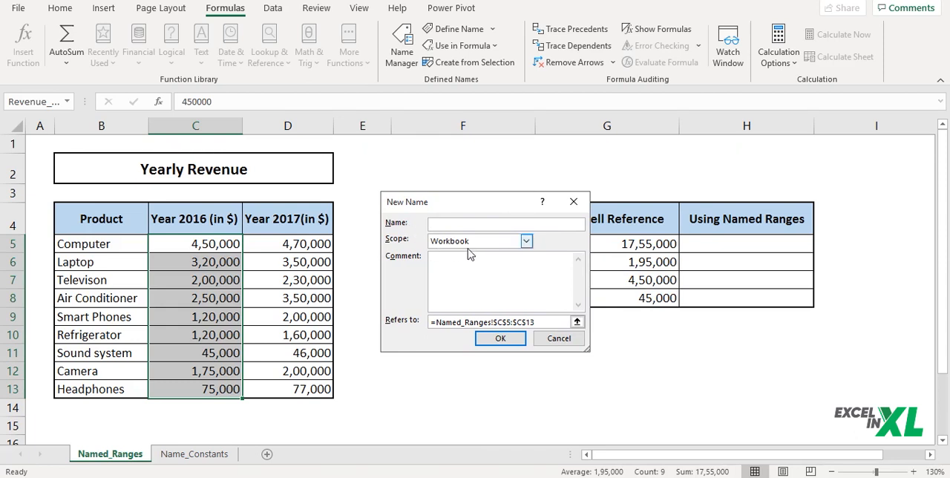
pyautogui.click(525, 241)
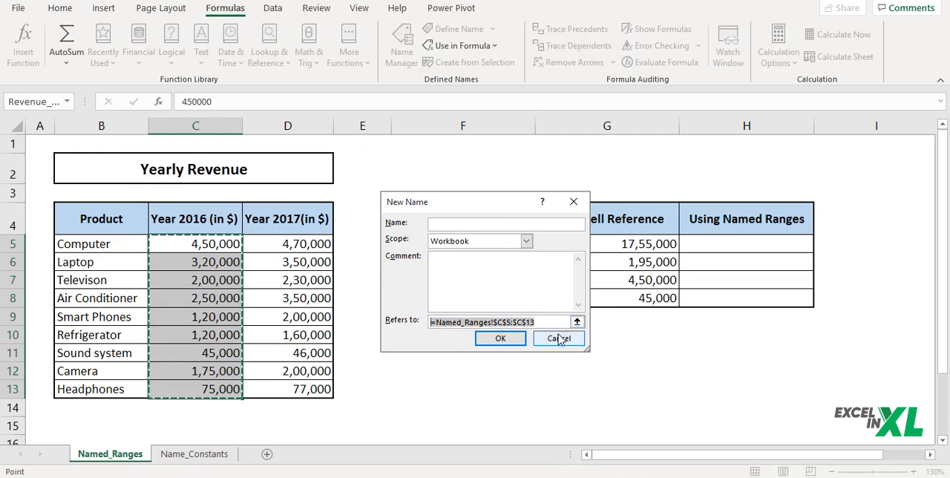
pyautogui.click(558, 339)
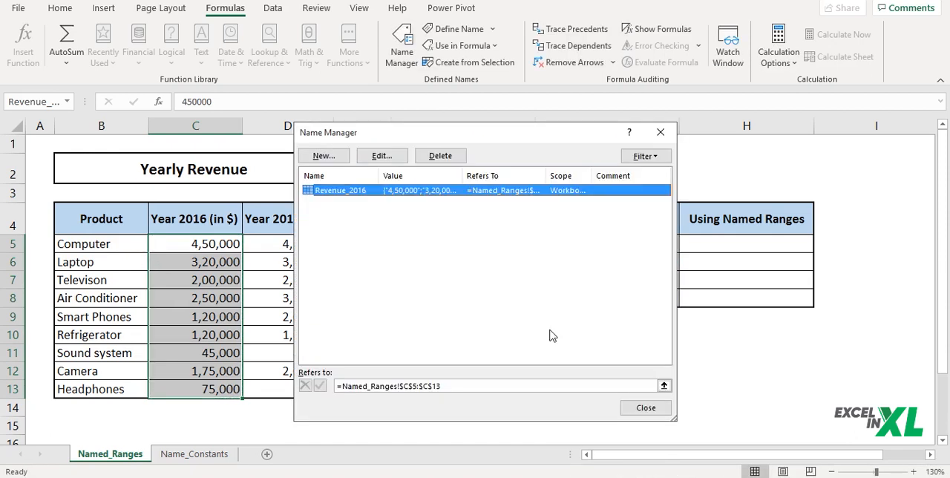
pyautogui.click(644, 407)
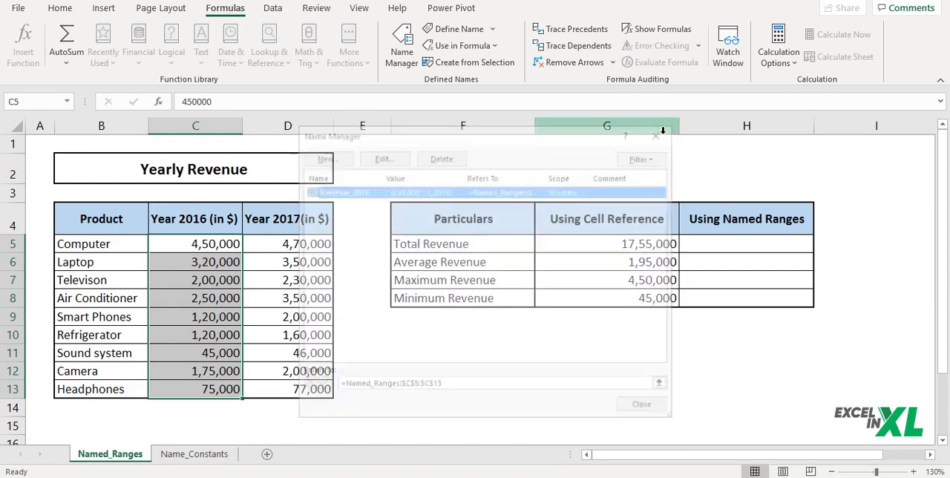
# - Enter =SUM(Revenue_2016) in H5 to give total revenue 17,55,000 via the named range
pyautogui.click(641, 404)
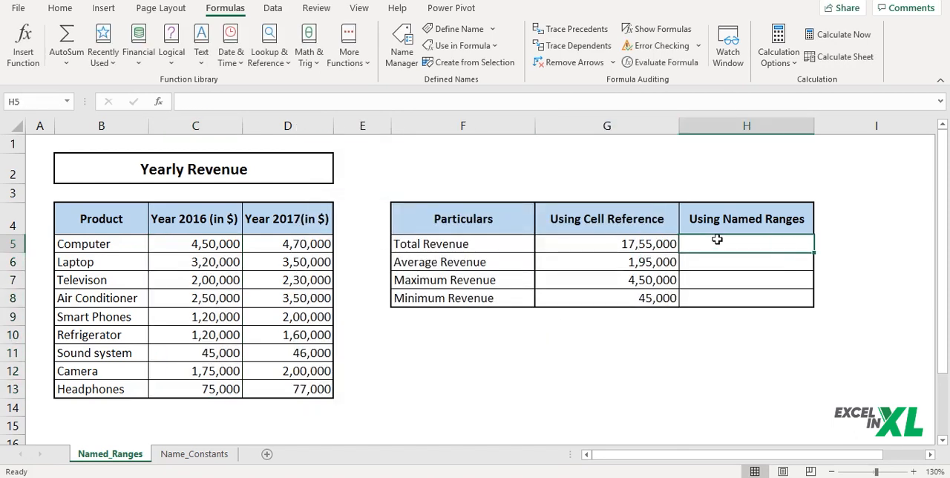
pyautogui.write('=SUM(')
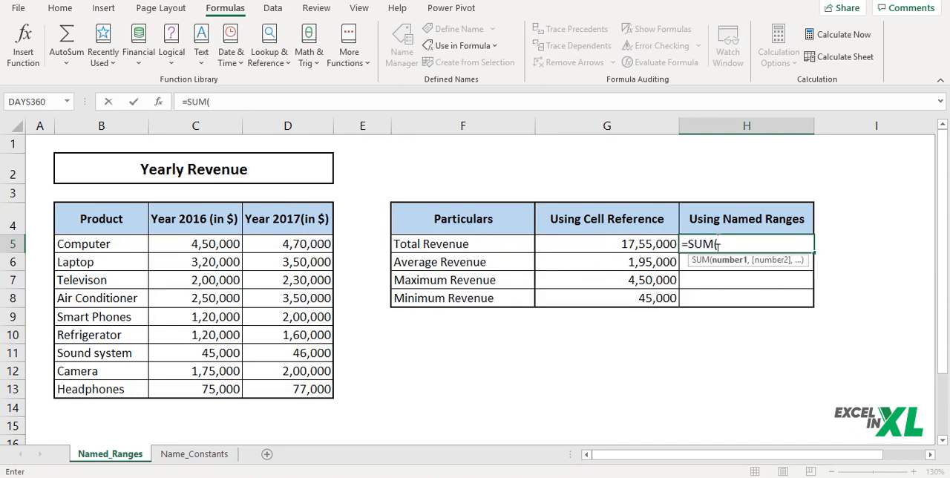
pyautogui.write('r')
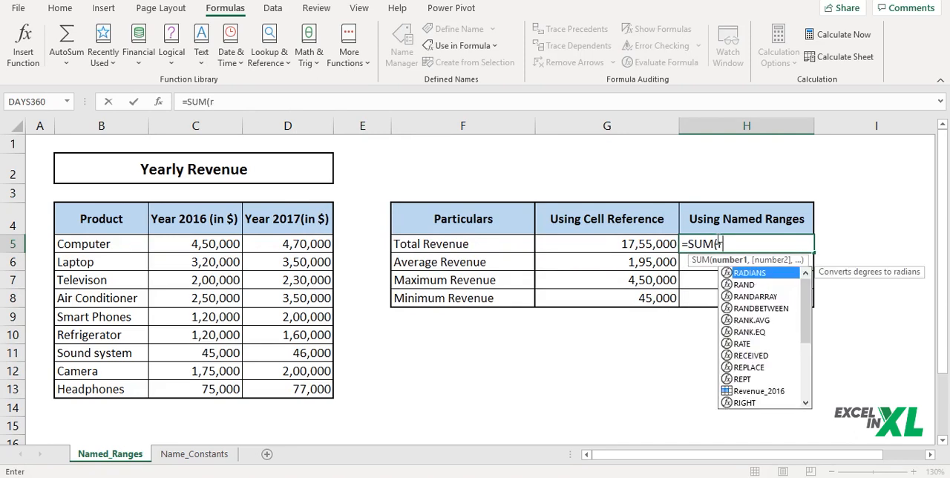
pyautogui.write('ev')
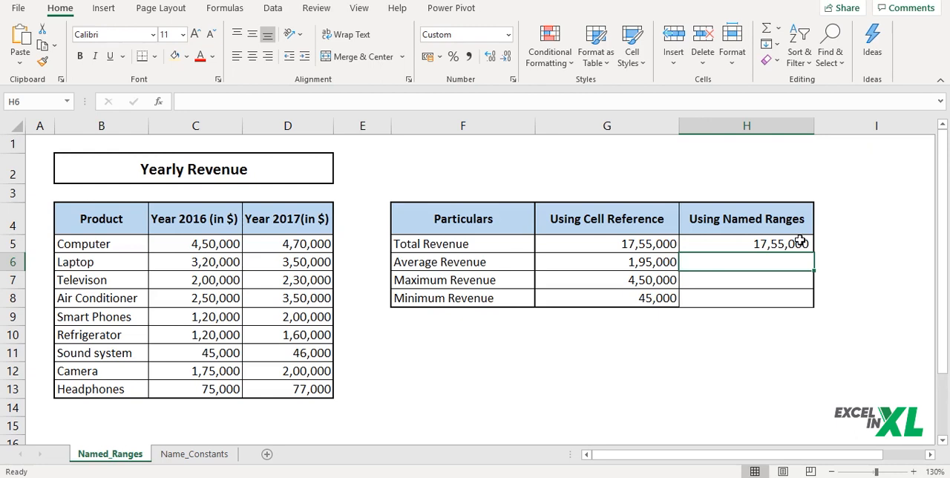
# - Enter AVERAGE, MAX and MIN of Revenue_2016 in H6:H8, giving 1,95,000, 4,50,000 and 45,000
pyautogui.write('=av')
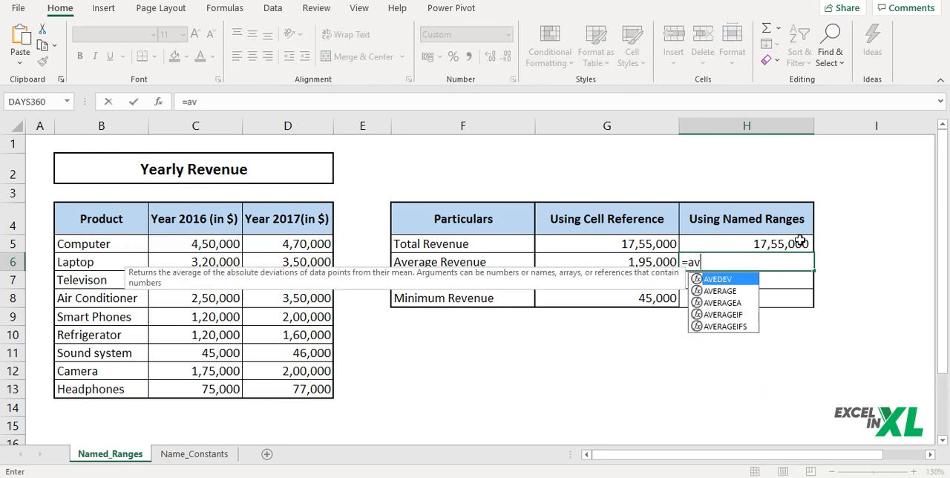
pyautogui.write('e')
pyautogui.click(747, 279)
pyautogui.write('=')
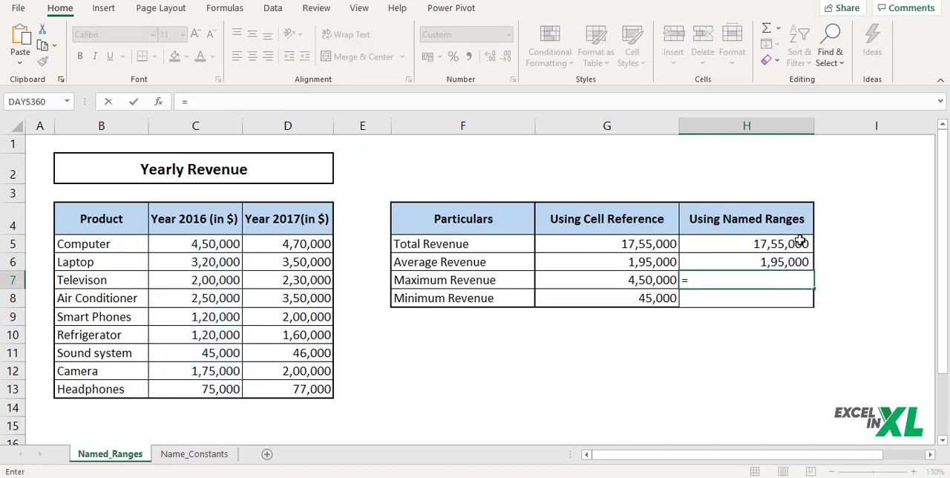
pyautogui.write('MAX(')
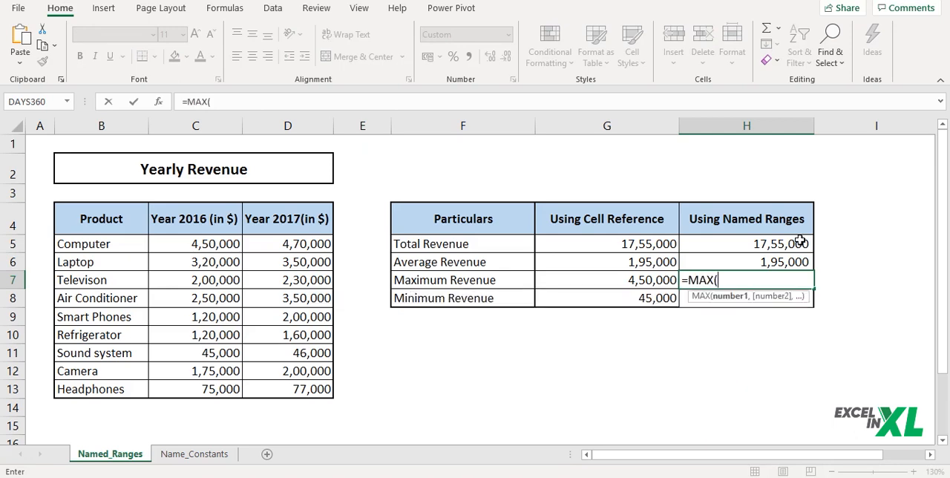
pyautogui.write('rev')
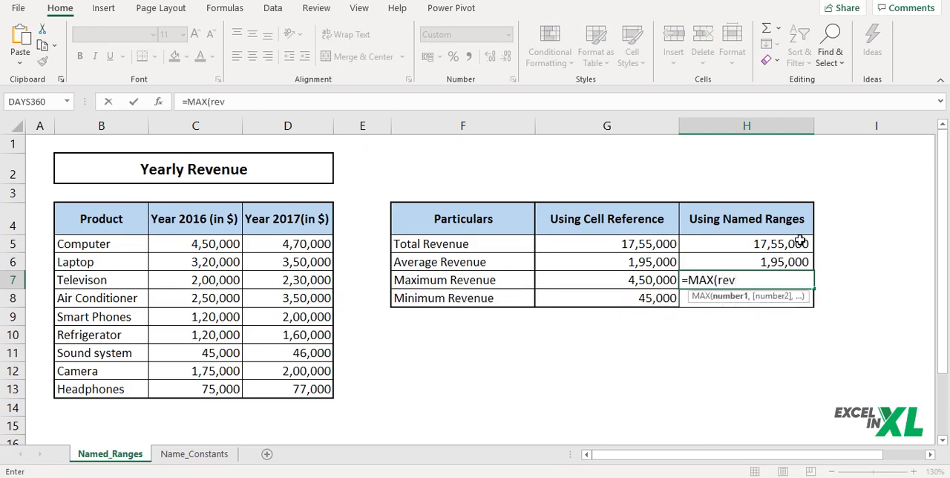
pyautogui.press('Return')
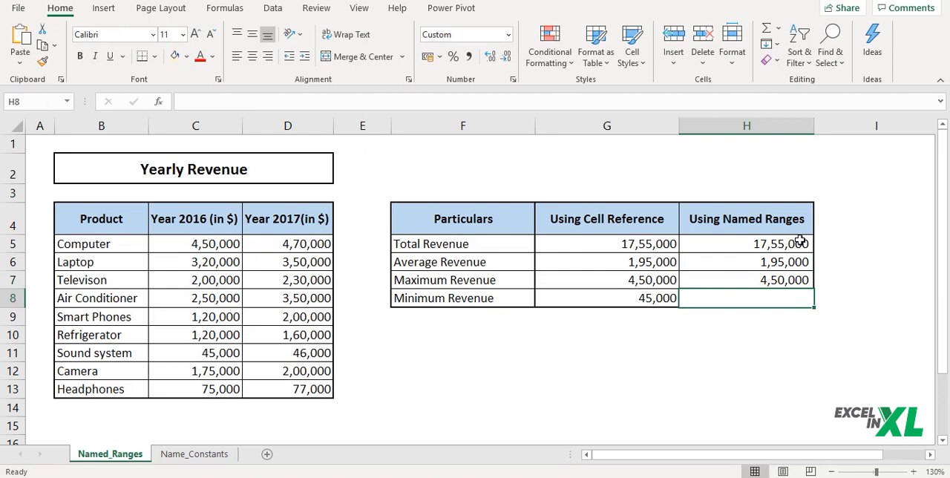
pyautogui.write('=')
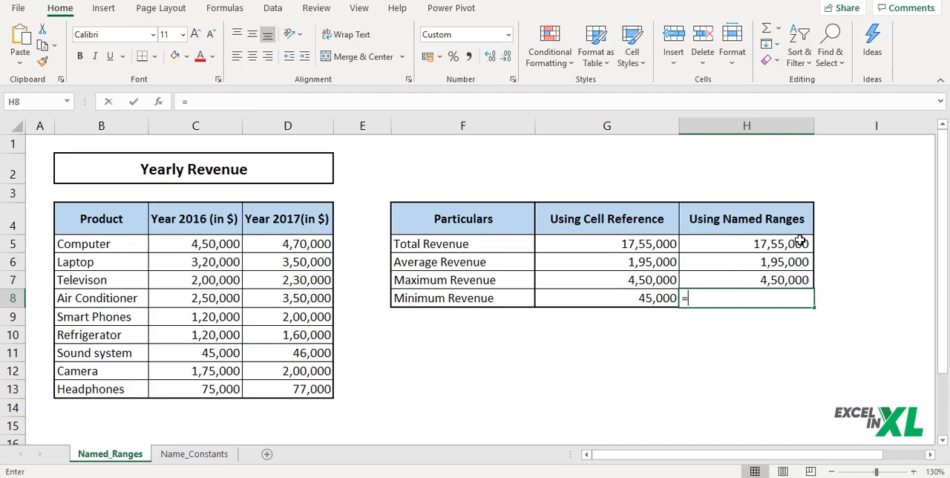
pyautogui.write('min')
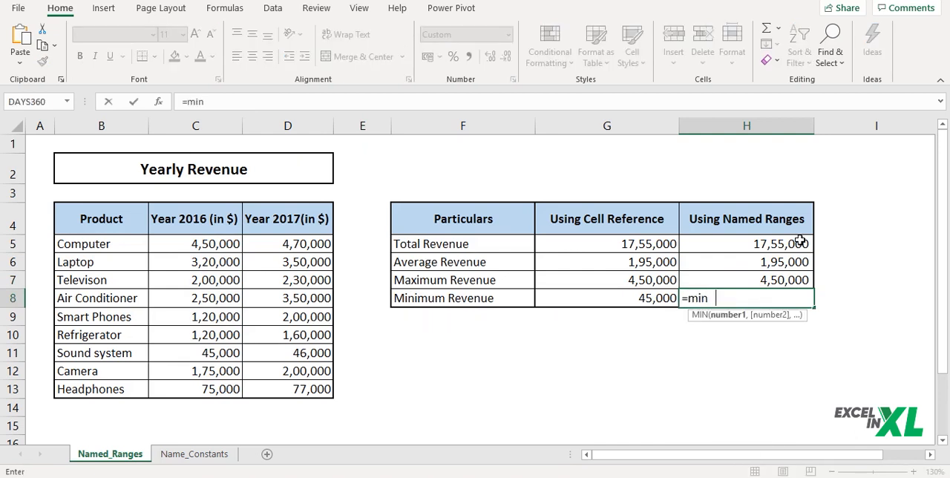
pyautogui.write('(rev')
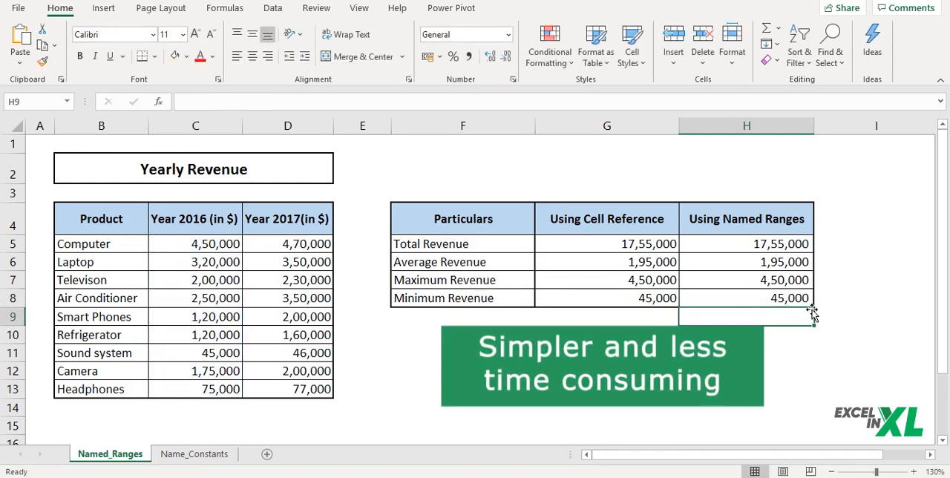
pyautogui.moveTo(745, 243); pyautogui.dragTo(745, 297)
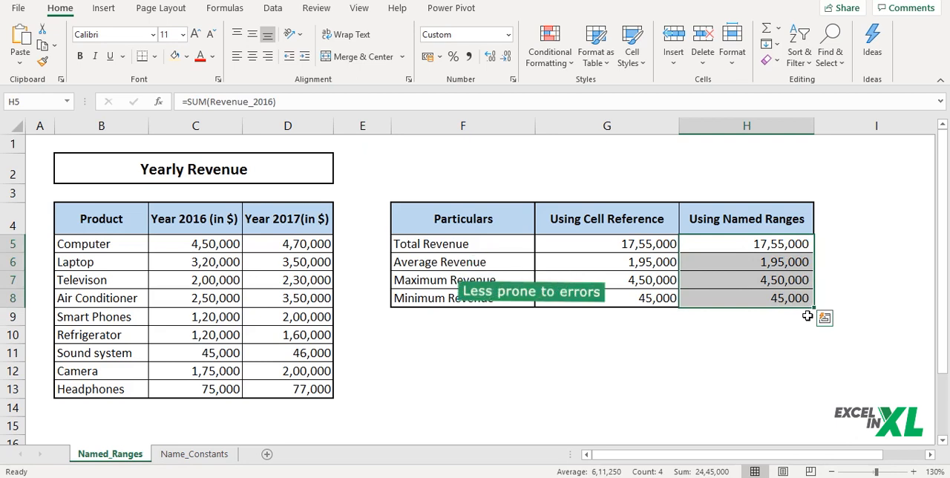
pyautogui.click(746, 316)
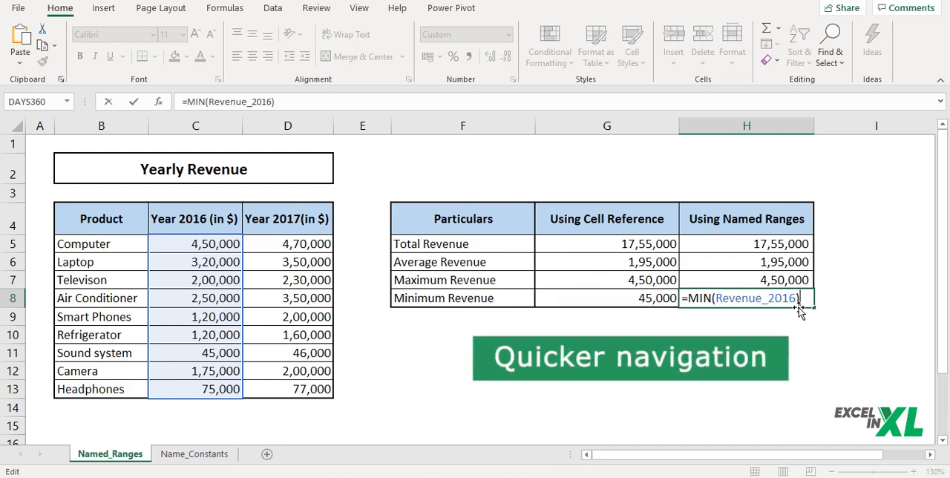
pyautogui.moveTo(796, 310)
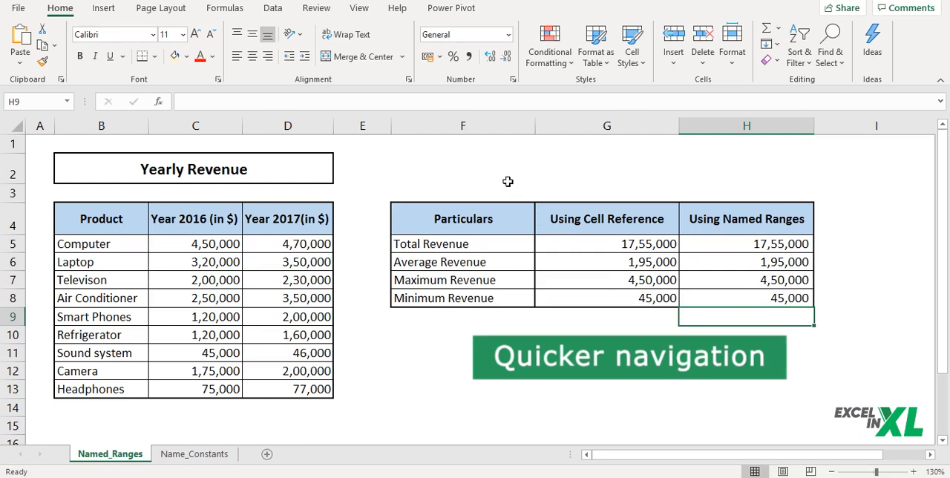
# - Pick Revenue_2016 from the Name Box list to jump to and highlight C5:C13
pyautogui.click(463, 168)
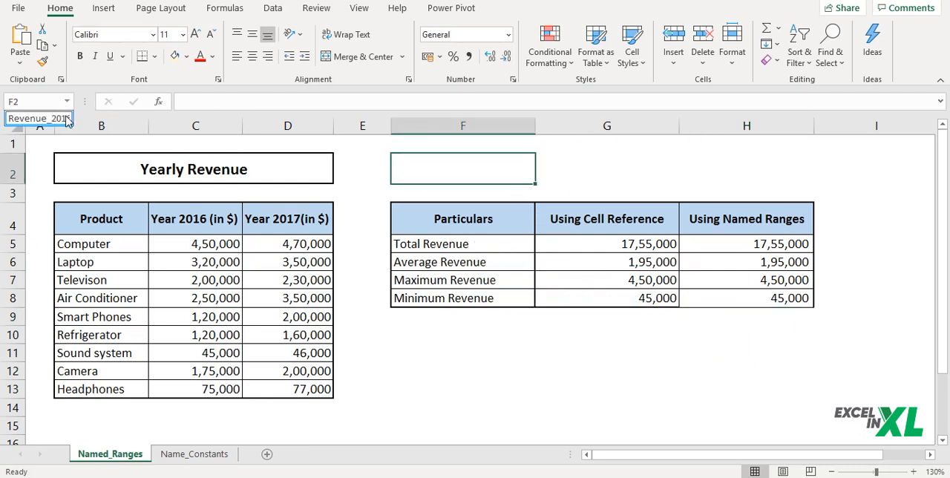
pyautogui.click(39, 119)
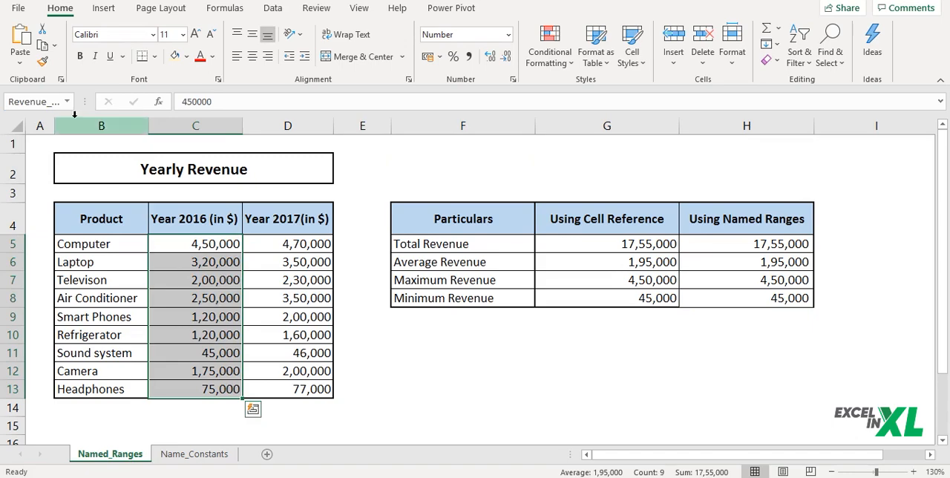